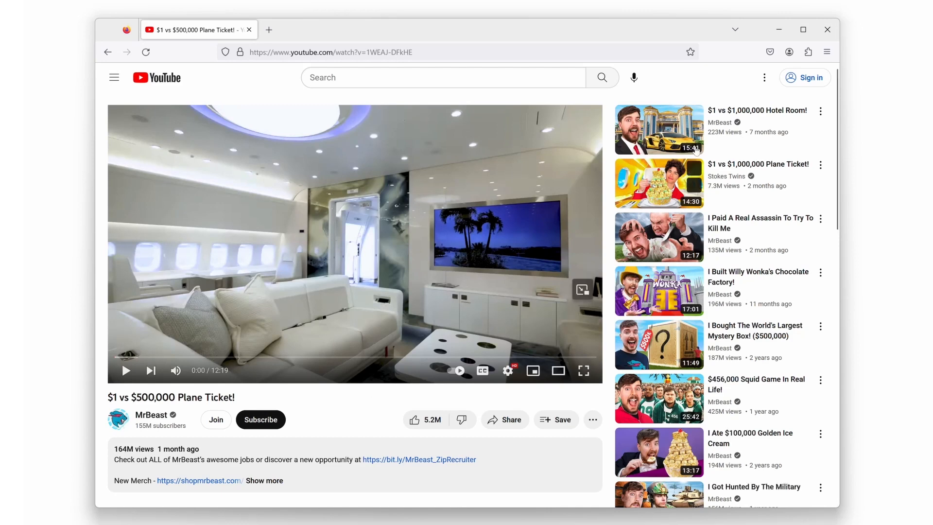
Open Firefox's application menu from the toolbar while the YouTube video plays
left_click(827, 52)
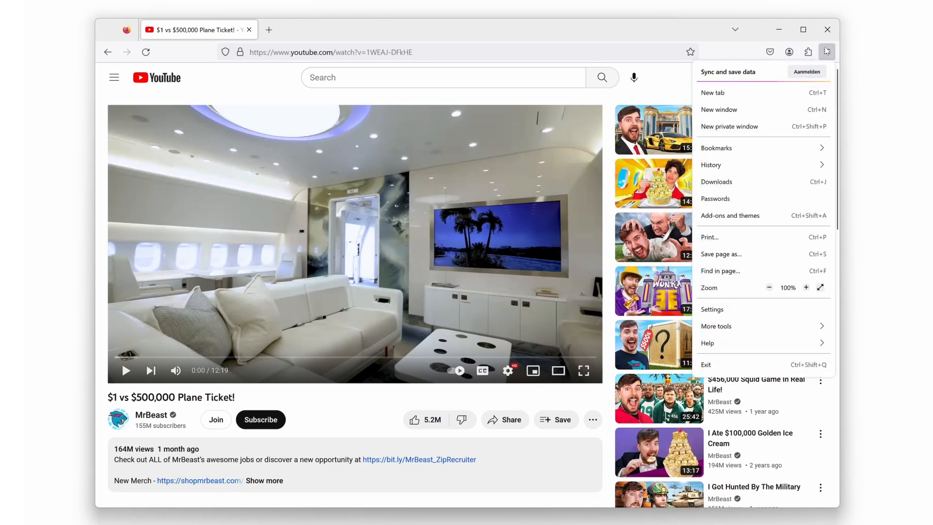
mouse_move(763, 181)
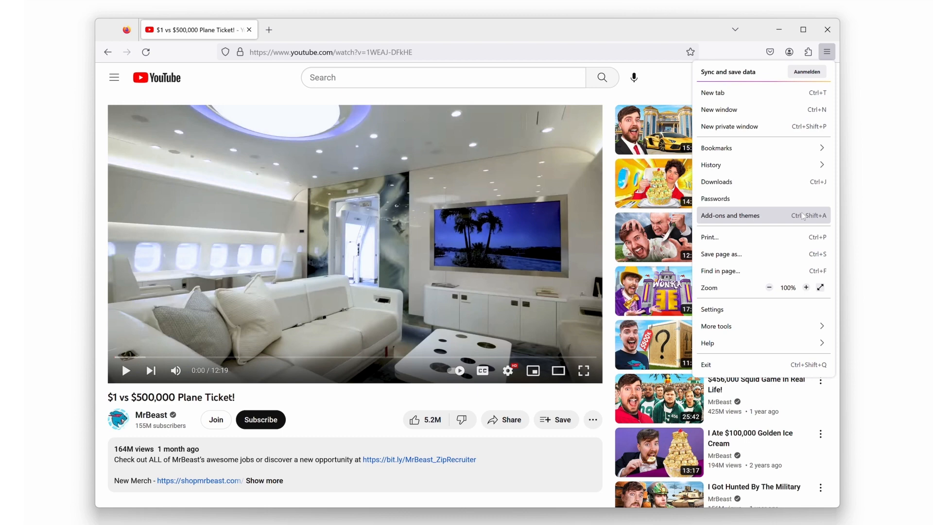
Choose 'Add-ons and themes' to launch the Add-ons Manager in a new tab
left_click(730, 215)
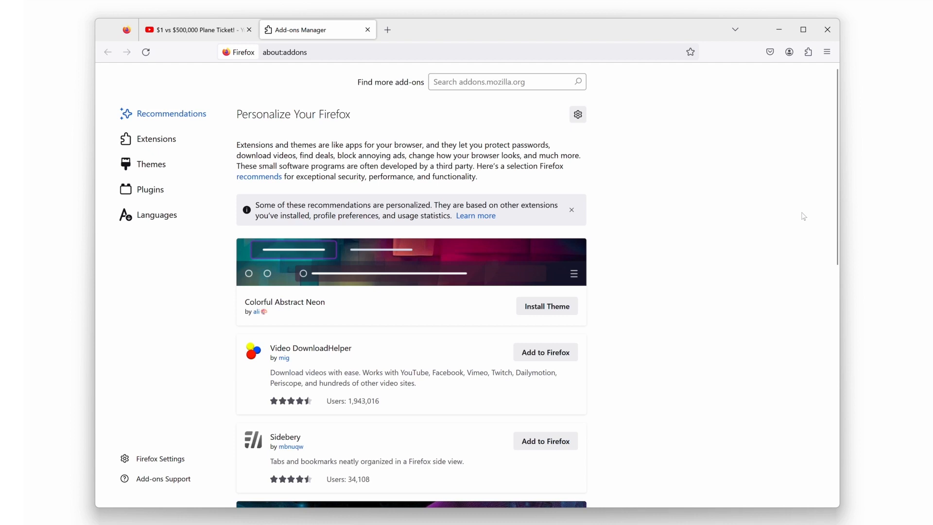
mouse_move(434, 270)
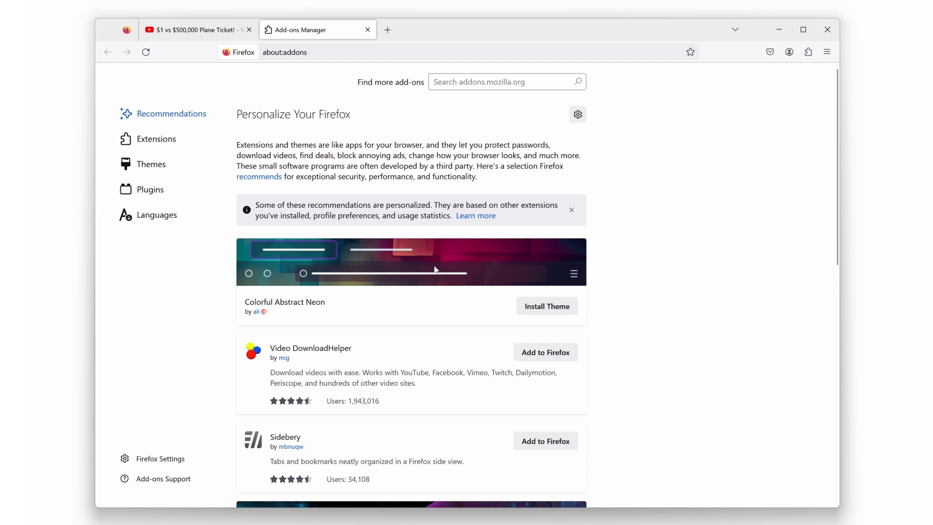
mouse_move(156, 138)
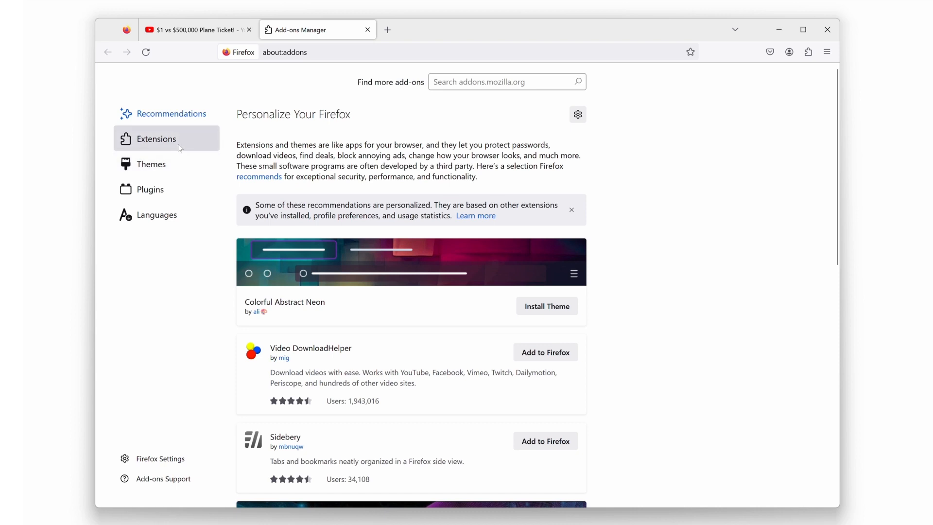
Under Extensions, open the Options page of Turn Off the Lights from its actions menu
left_click(156, 139)
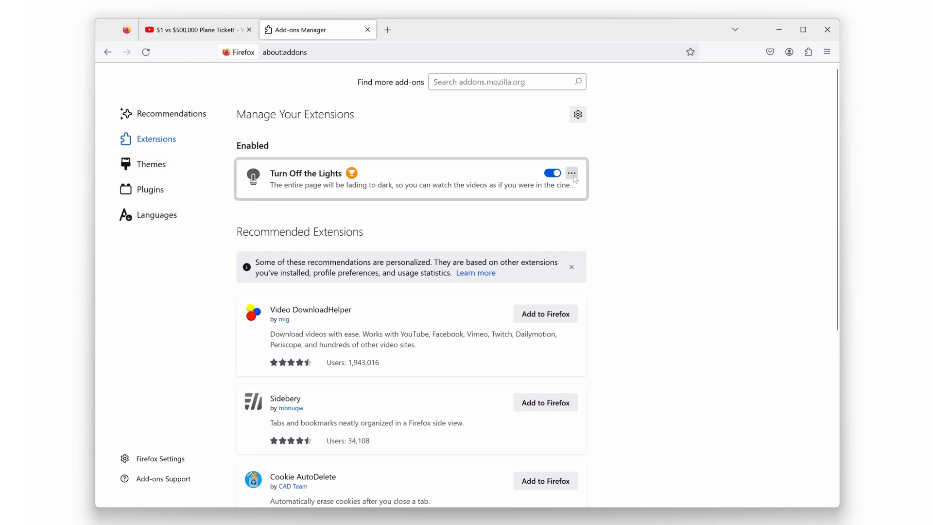
left_click(572, 172)
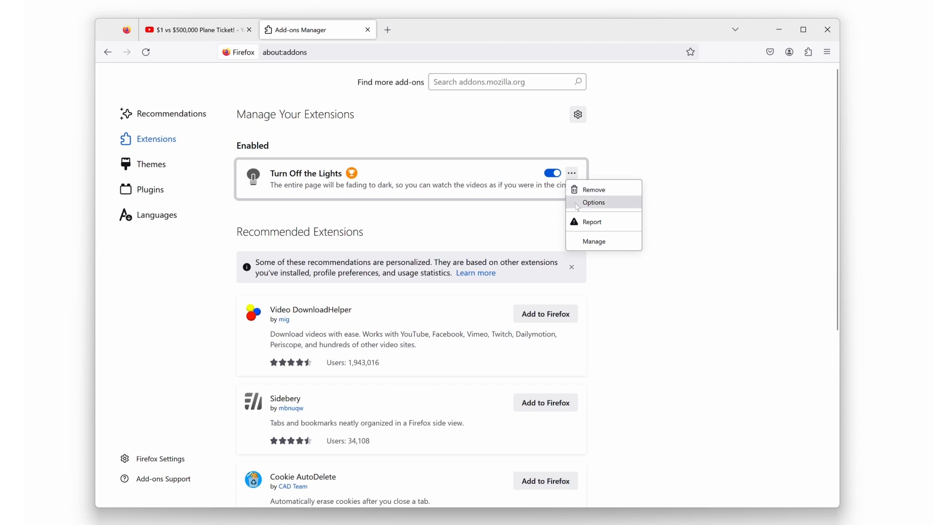
left_click(593, 202)
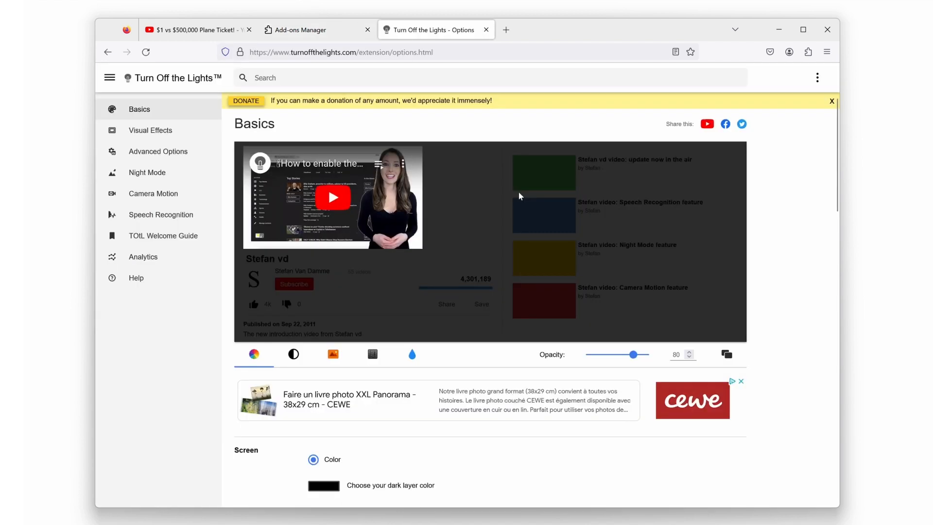